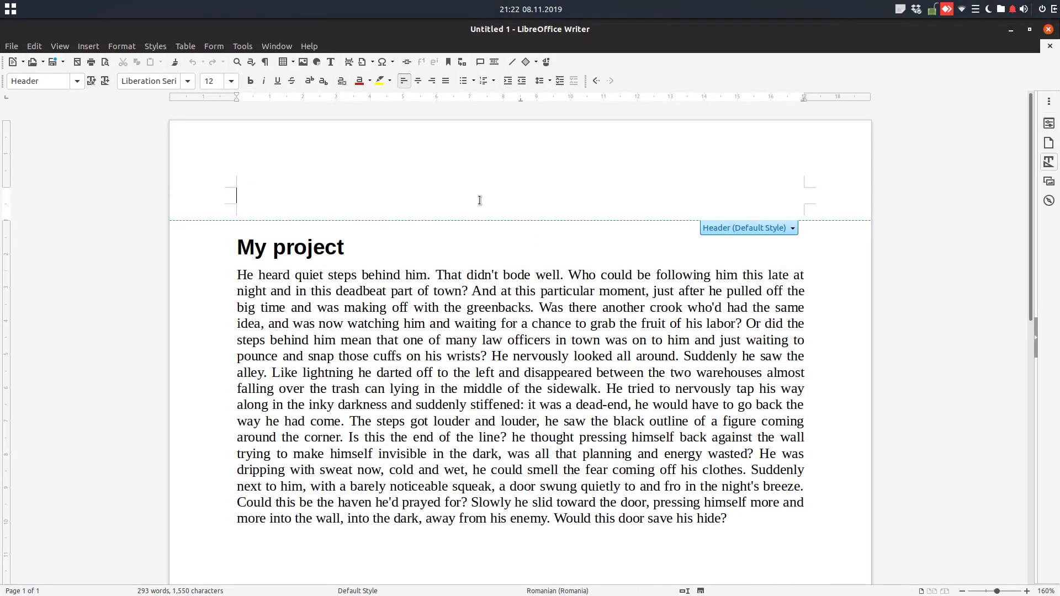
- Type 'Page nr. ' with the page-number field, then bold 'My project' and italic 'Chapter nr. 1'
{"action": "type", "text": "Page nr."}
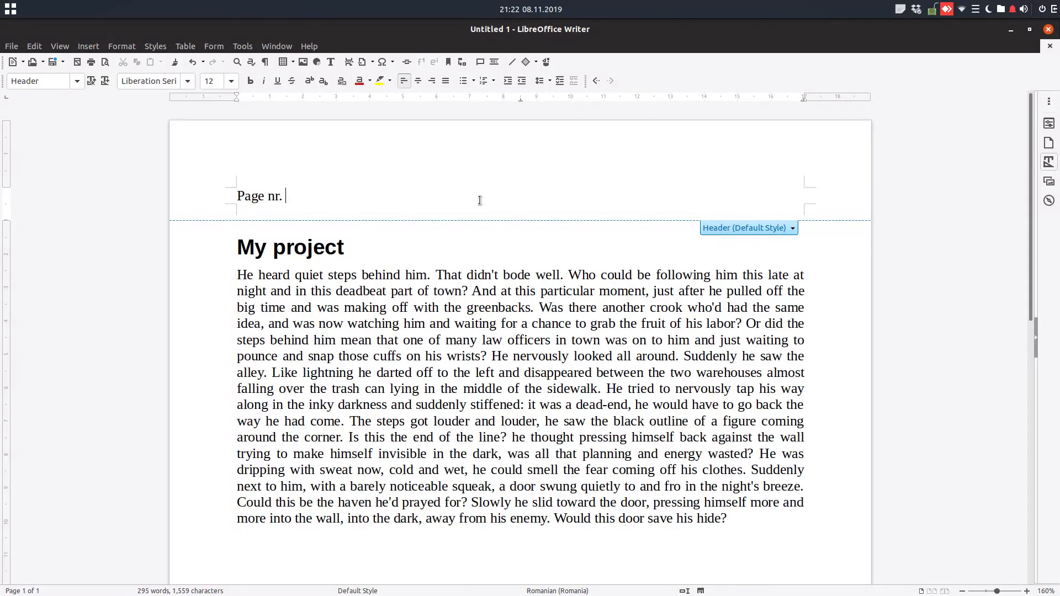
{"action": "left_click", "coordinate": [88, 46]}
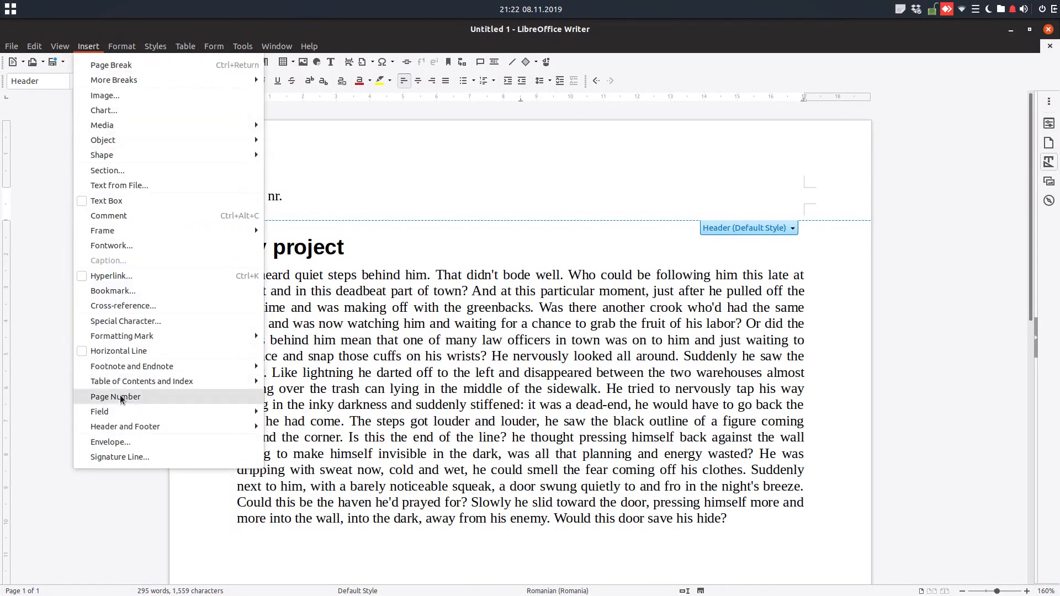
{"action": "left_click", "coordinate": [115, 396]}
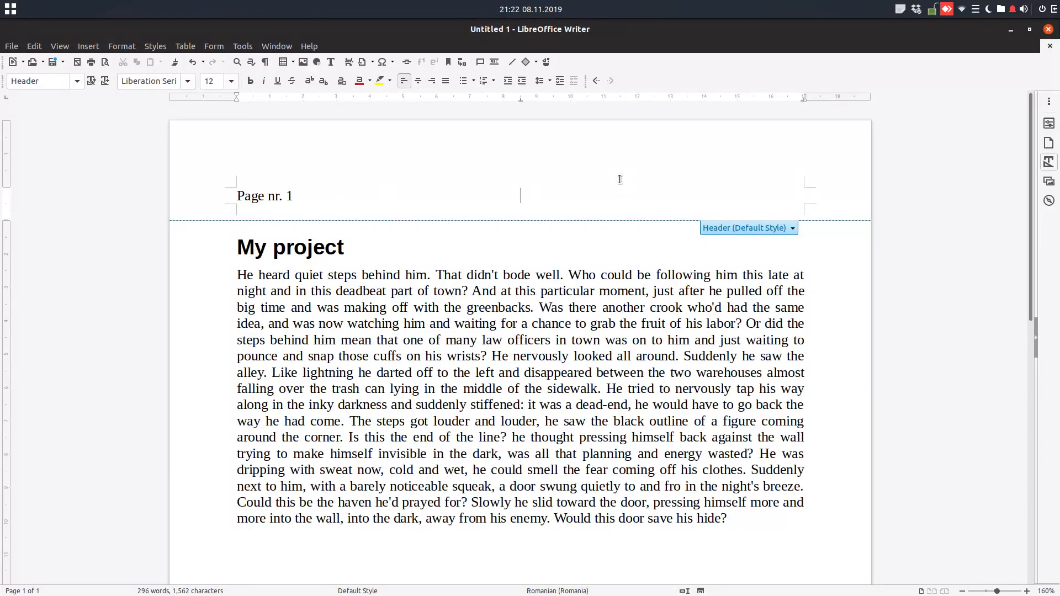
{"action": "type", "text": "My project C"}
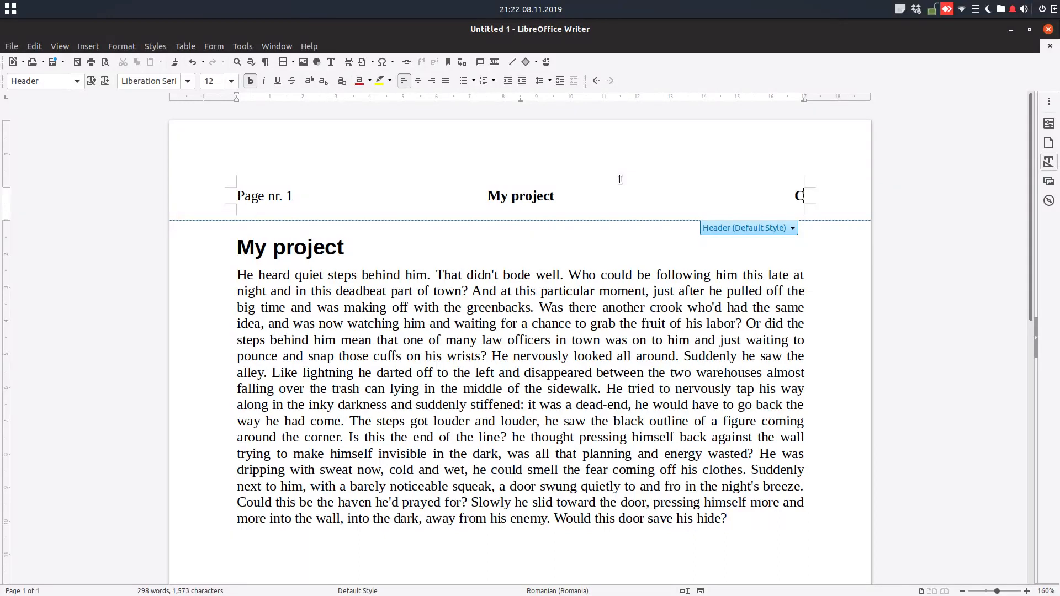
{"action": "type", "text": "hapter nr. 1"}
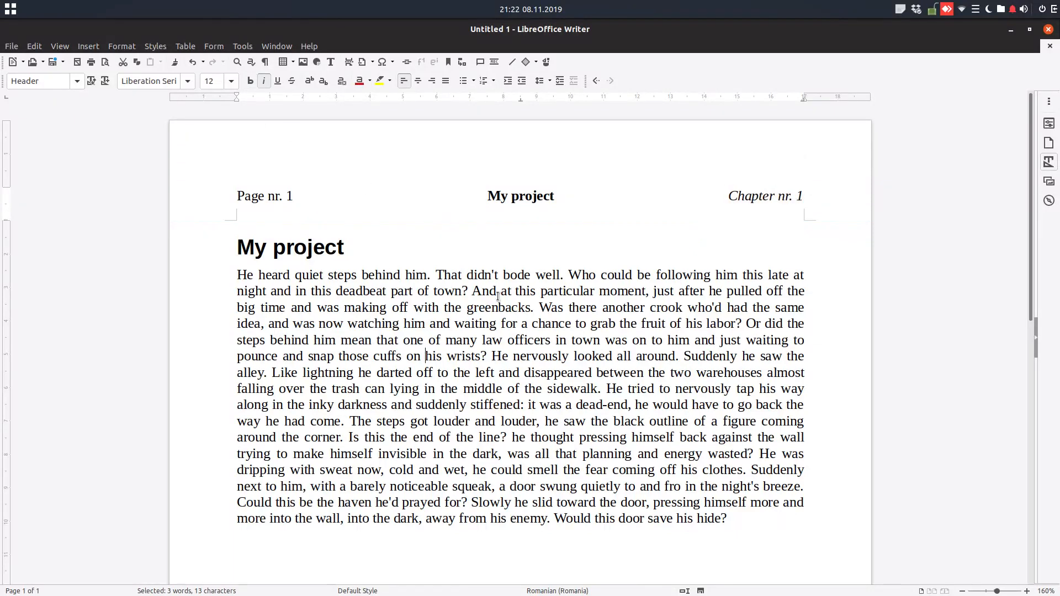
- Delete the header text and insert a 1-row, 4-column table in the header
{"action": "left_click", "coordinate": [743, 196]}
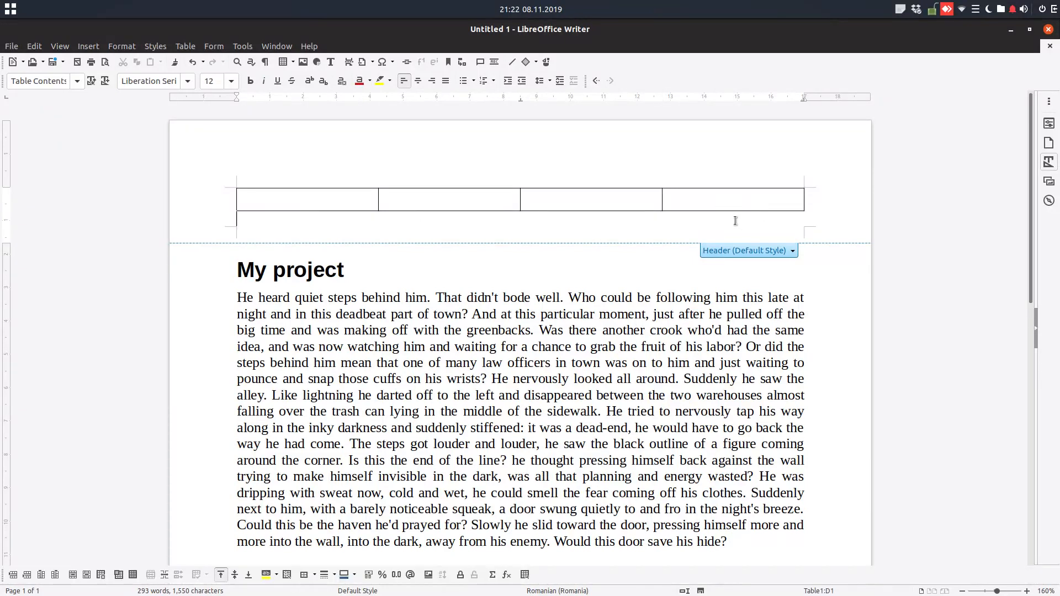
{"action": "right_click", "coordinate": [259, 230]}
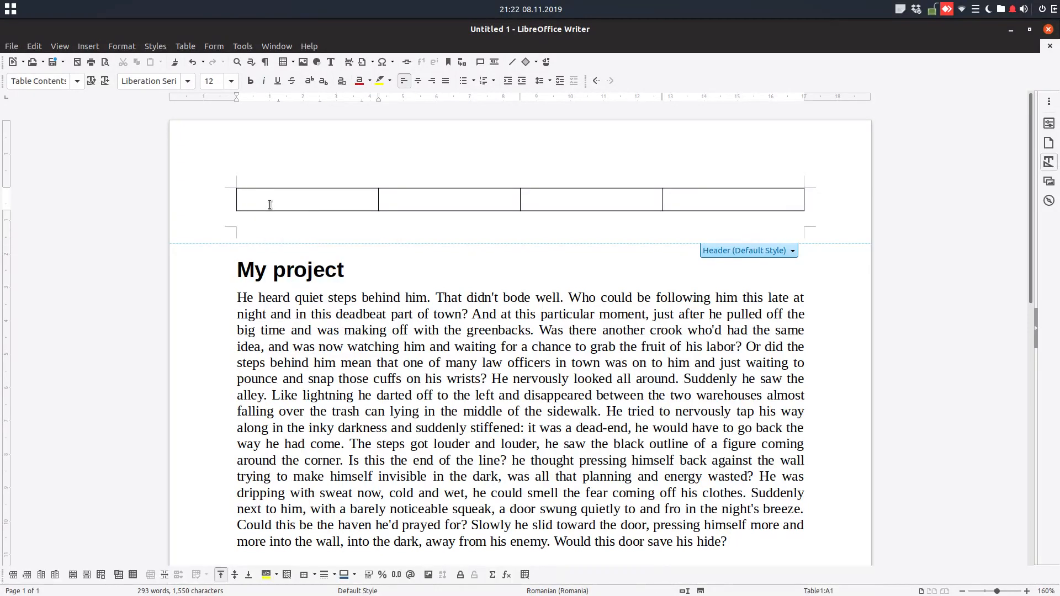
- Remove all borders from the header table and check the page in Print Preview
{"action": "right_click", "coordinate": [323, 203]}
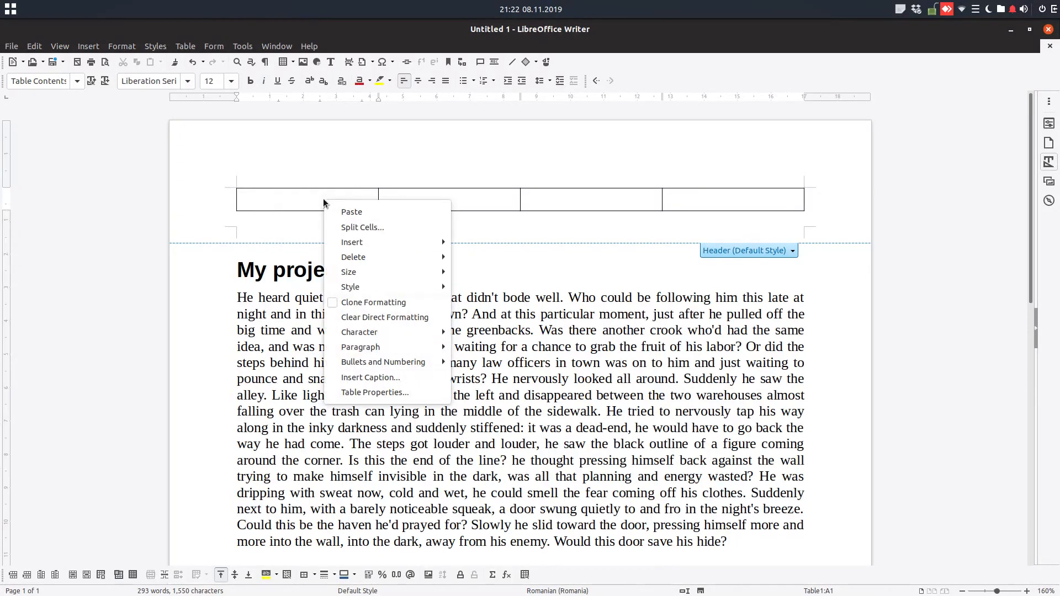
{"action": "left_click", "coordinate": [374, 392]}
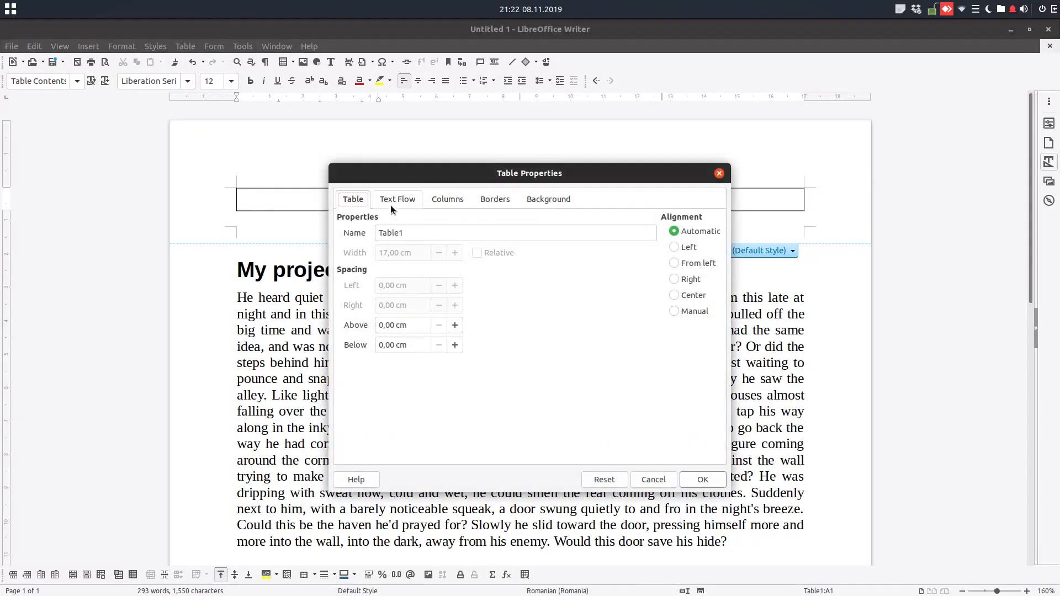
{"action": "left_click", "coordinate": [494, 199]}
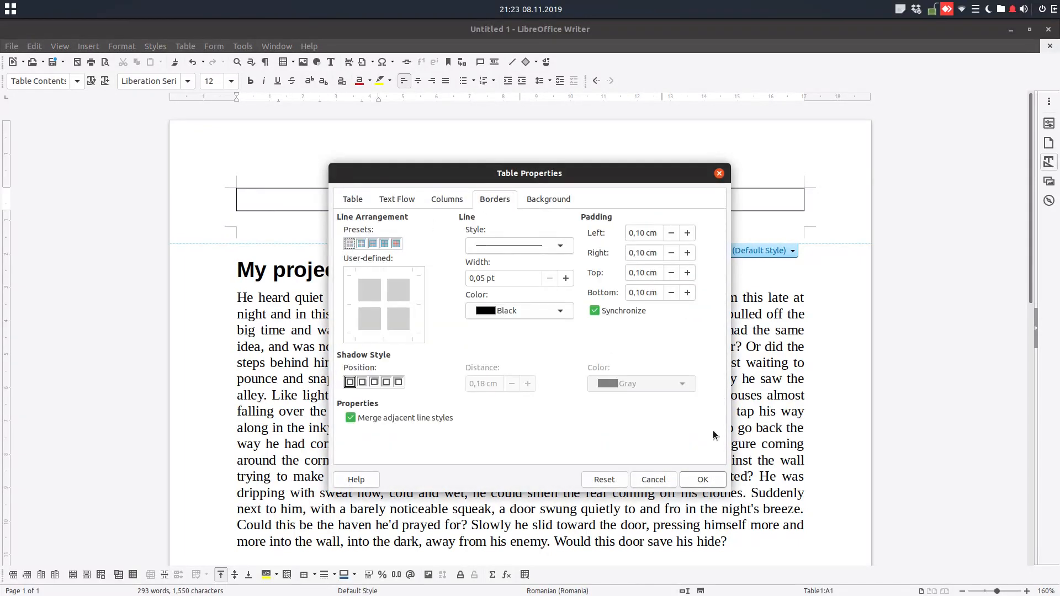
{"action": "left_click", "coordinate": [702, 480]}
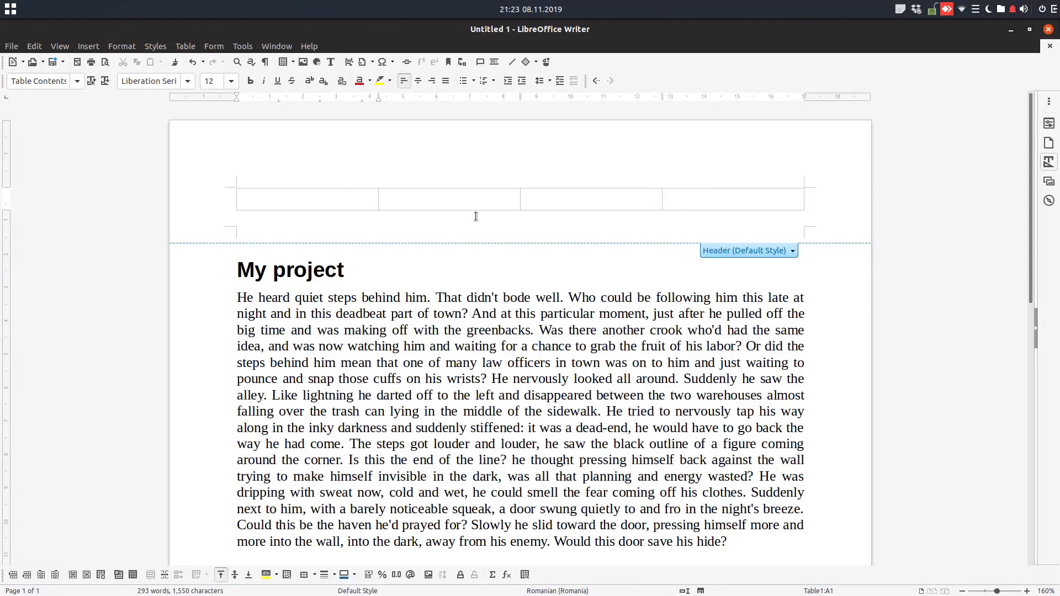
{"action": "left_click", "coordinate": [105, 62]}
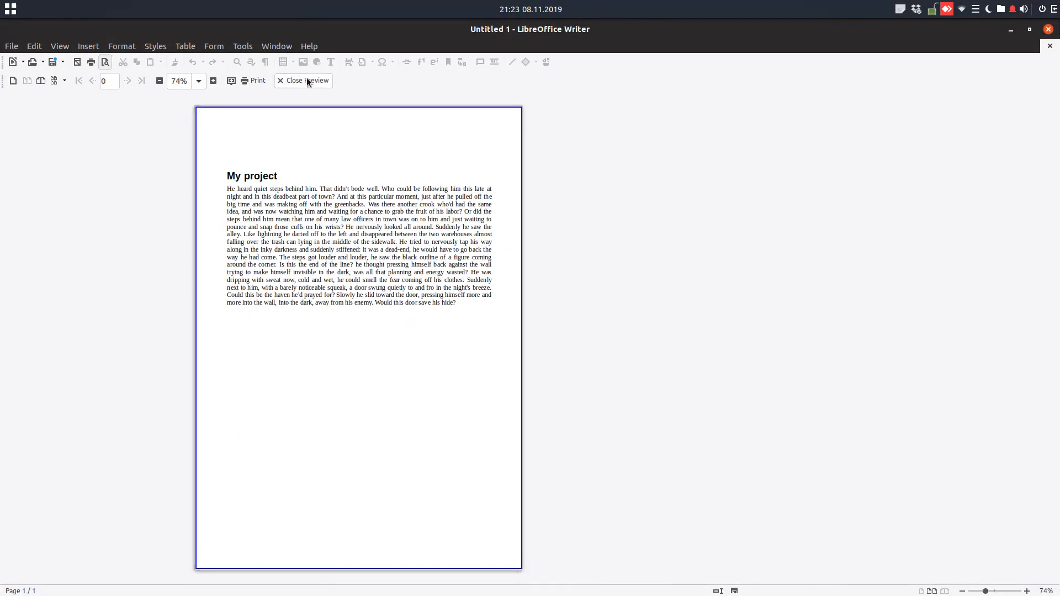
{"action": "left_click", "coordinate": [309, 81]}
{"action": "type", "text": "Page nr."}
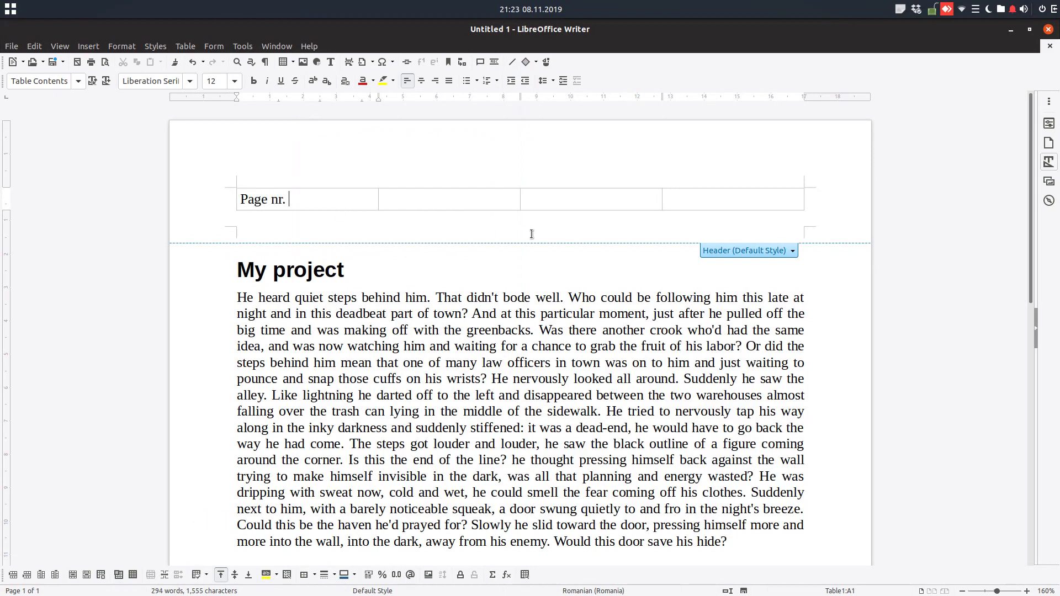
- Enter 'My project' in the header table along with the value 28
{"action": "left_click", "coordinate": [88, 46]}
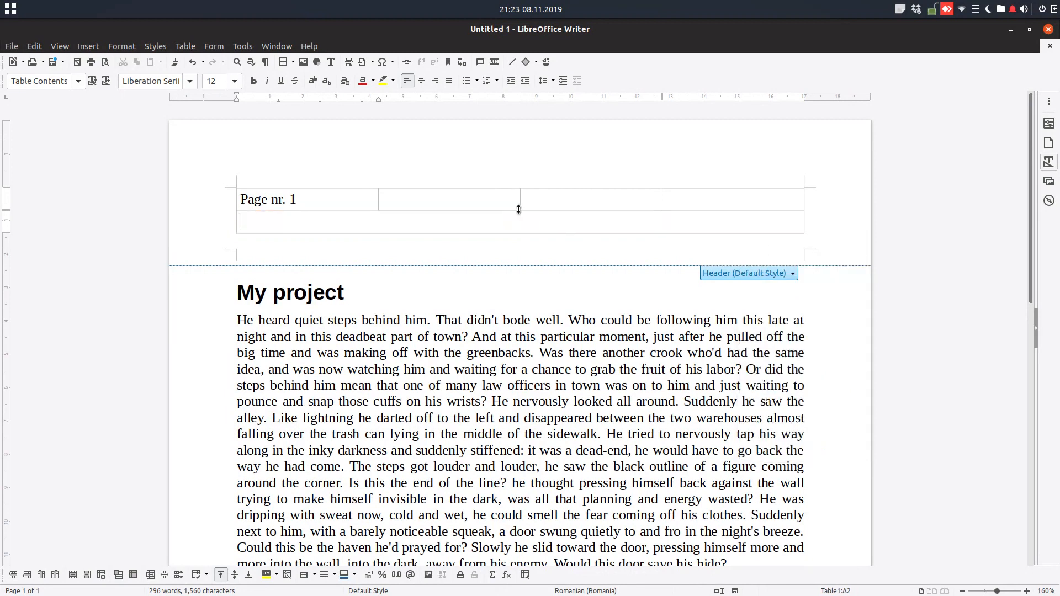
{"action": "type", "text": "My pr"}
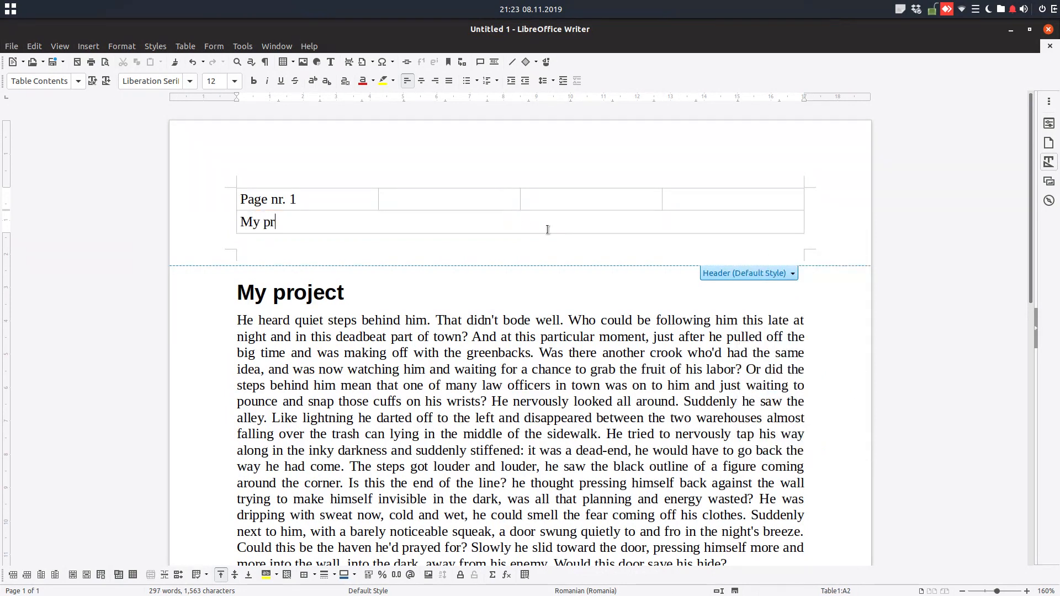
{"action": "type", "text": "oject"}
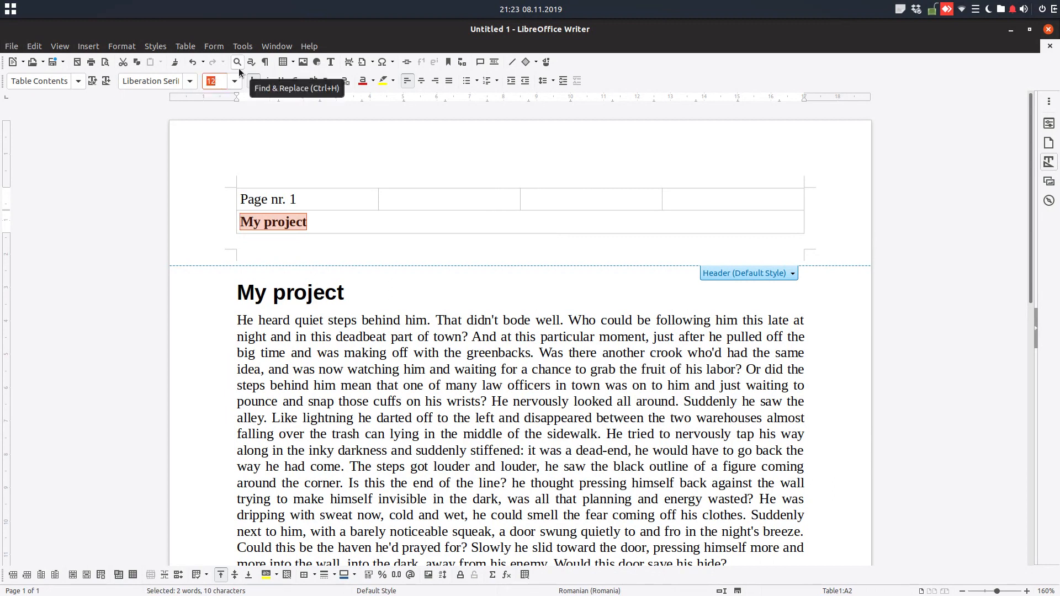
{"action": "type", "text": "28"}
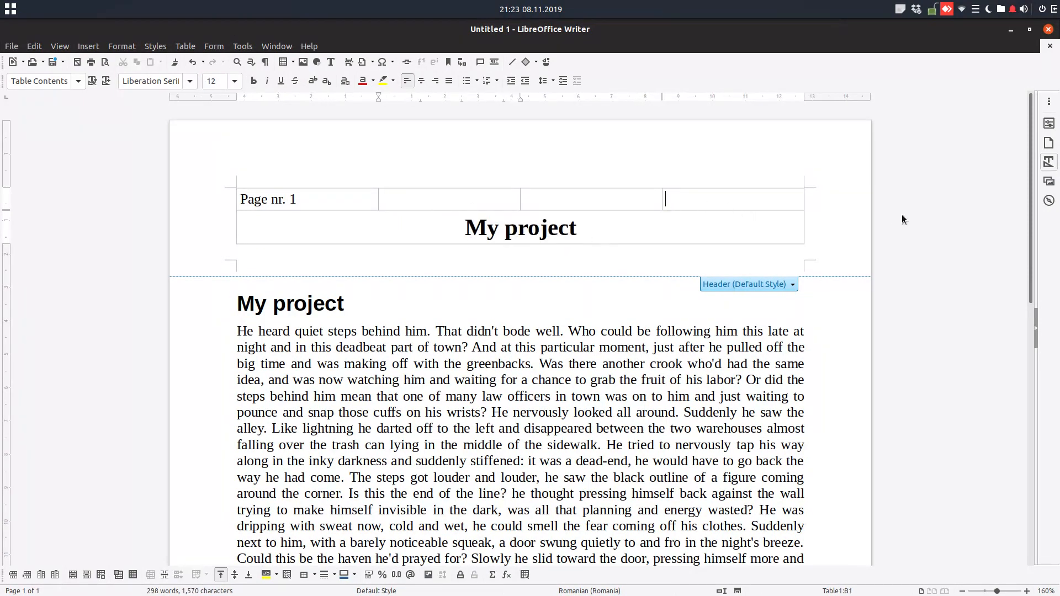
- Type 'Author: John Doe' in the last header cell
{"action": "type", "text": "Auth"}
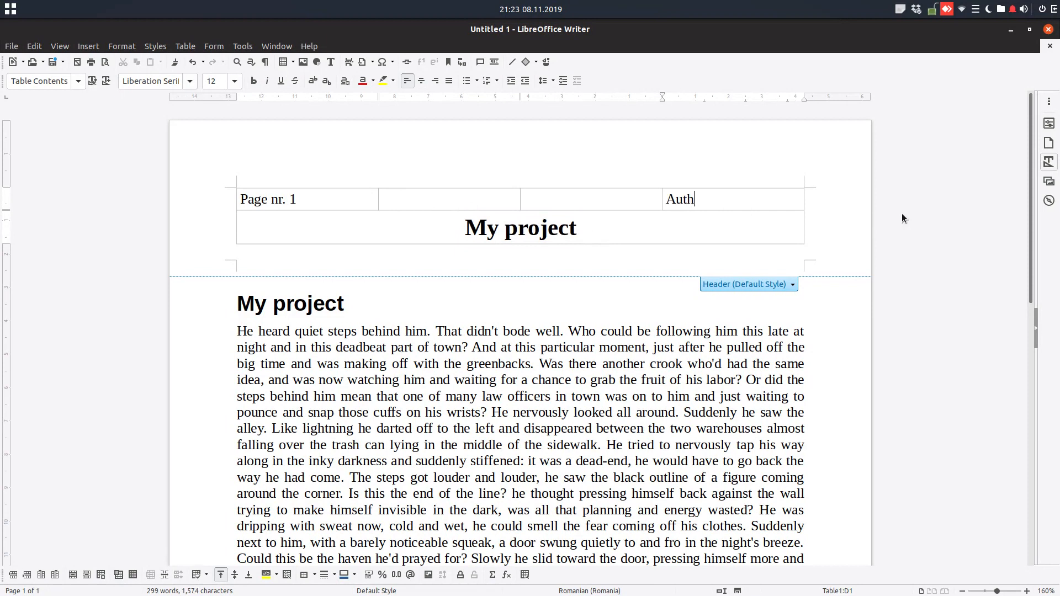
{"action": "key", "text": "BackSpace"}
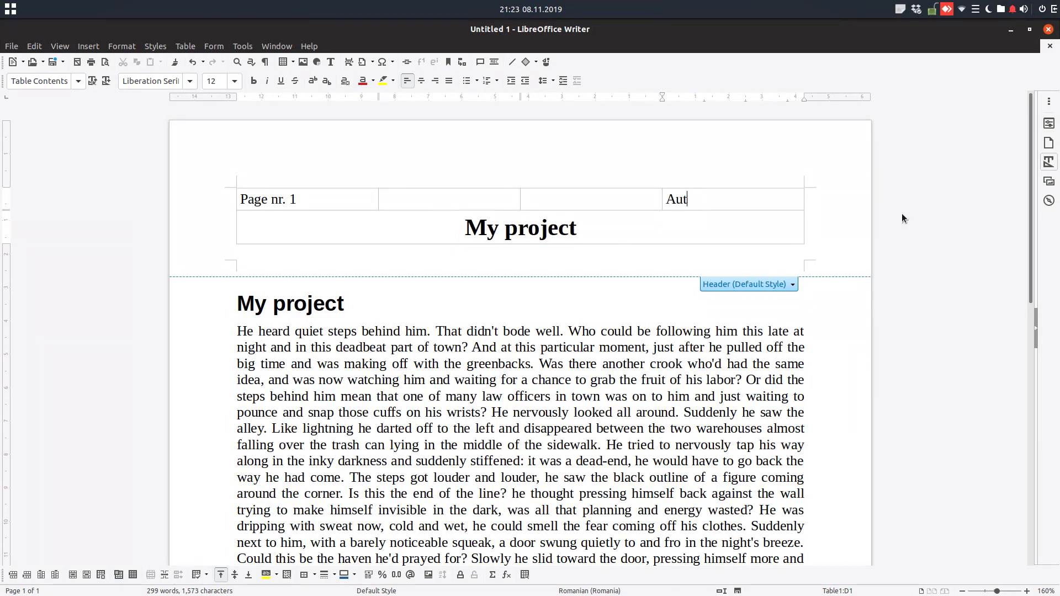
{"action": "type", "text": "hor"}
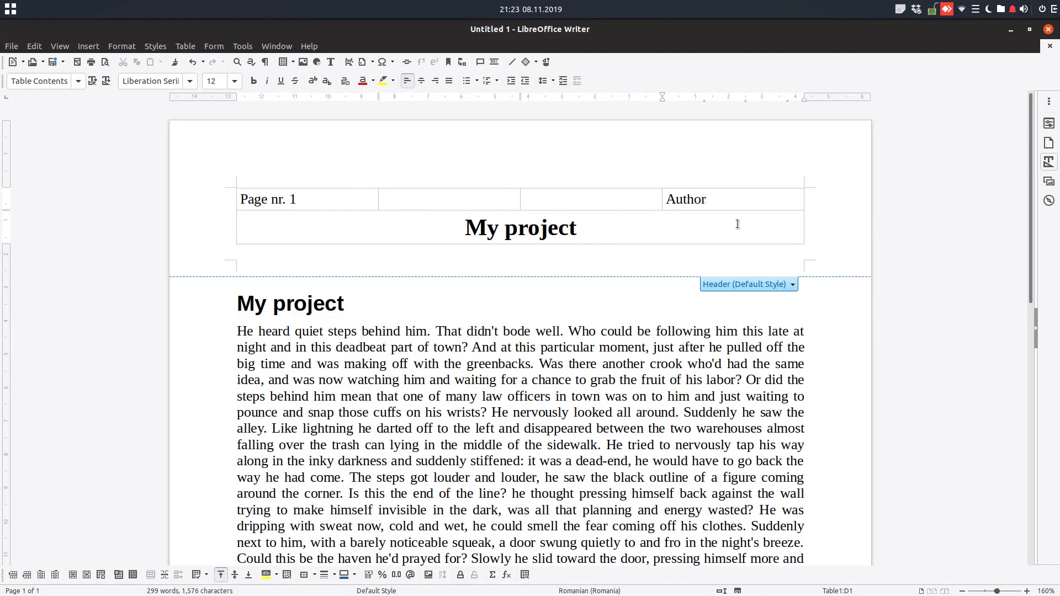
{"action": "type", "text": ": John"}
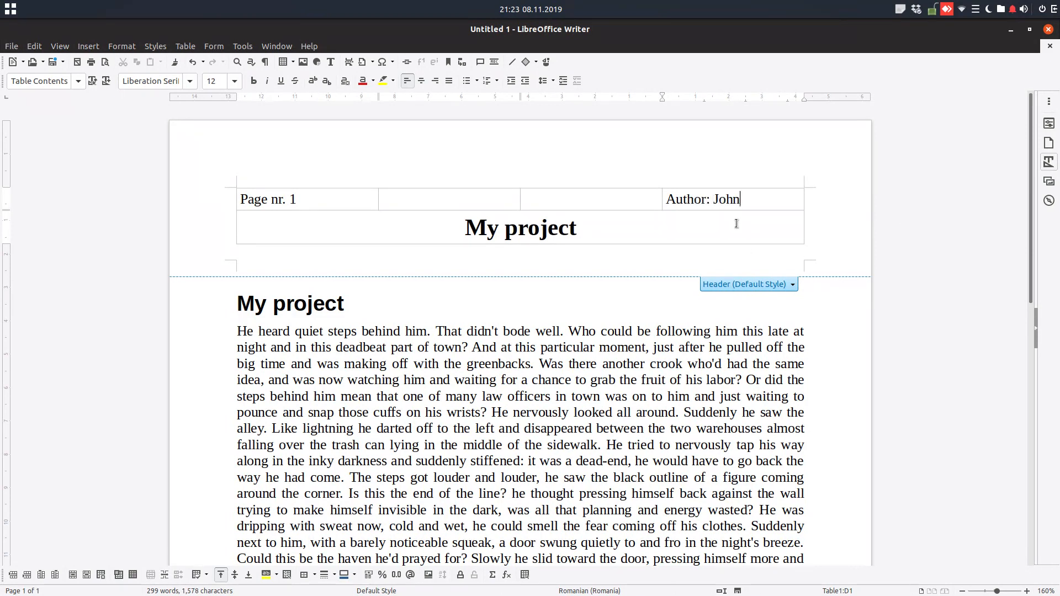
{"action": "type", "text": "Doe"}
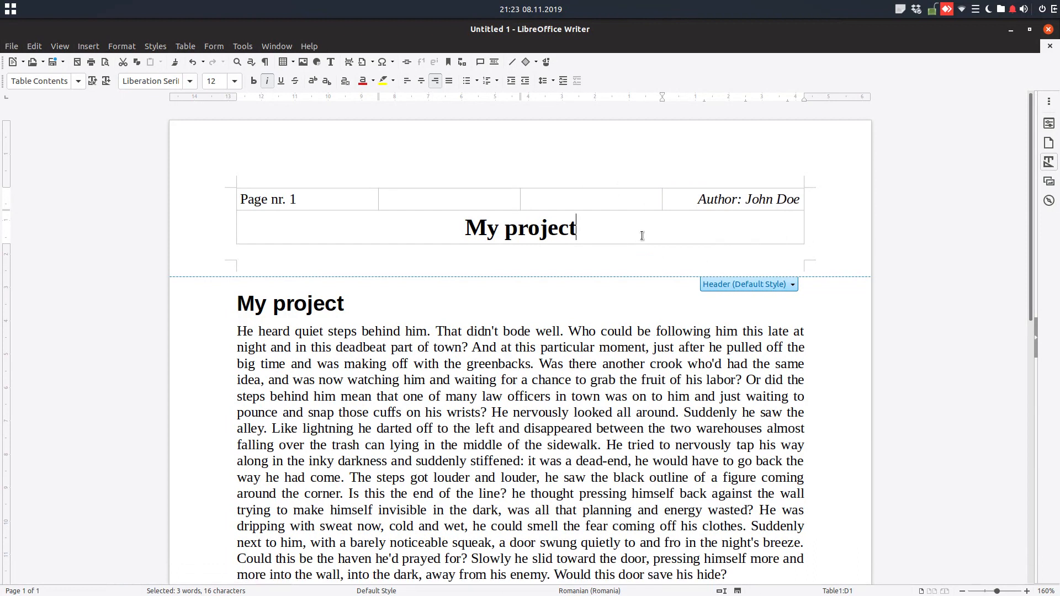
{"action": "left_click", "coordinate": [438, 199]}
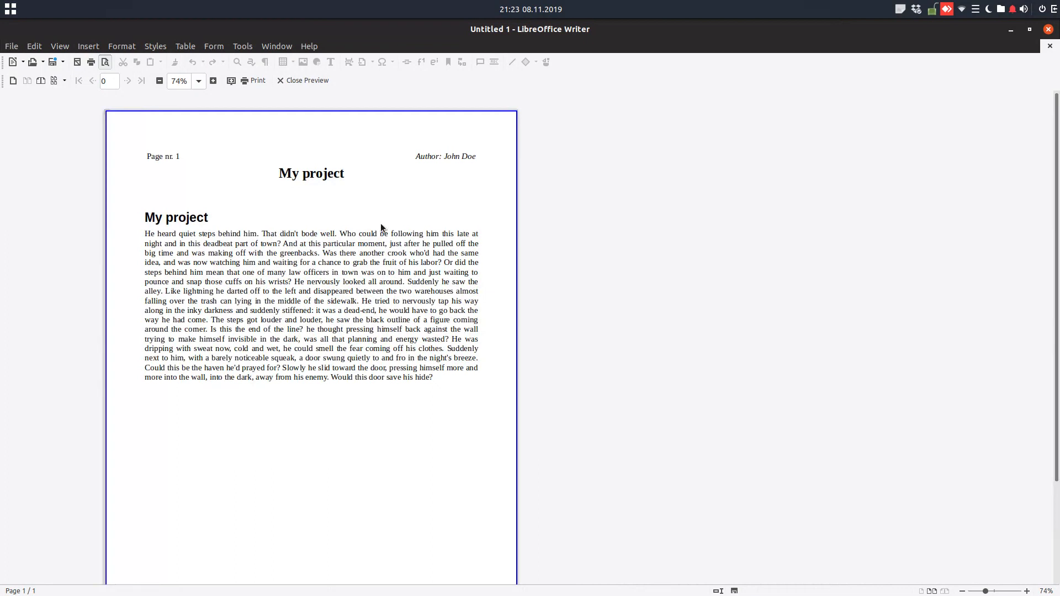
{"action": "left_click", "coordinate": [302, 81]}
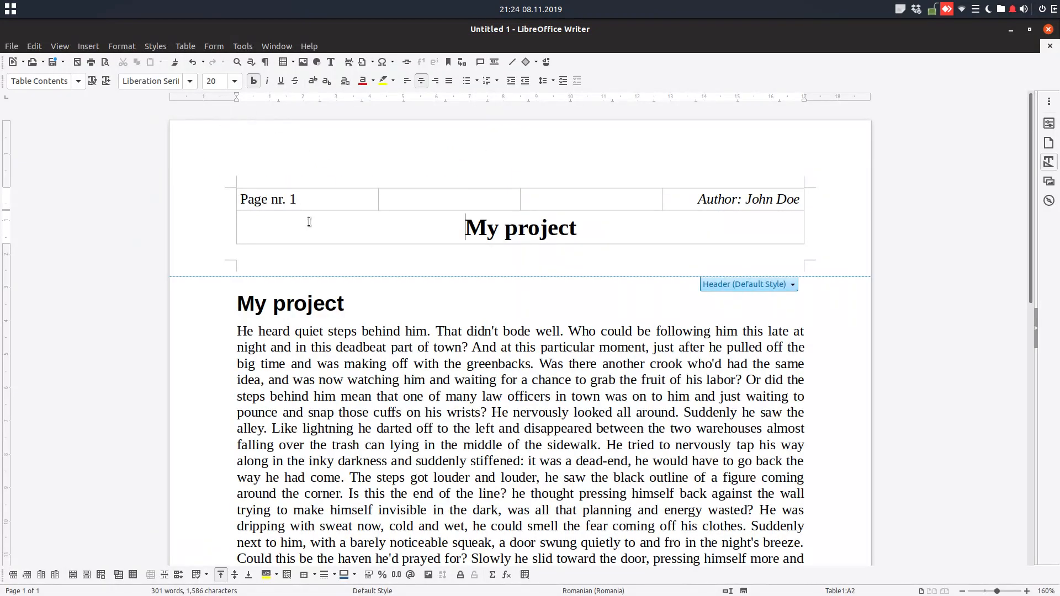
{"action": "right_click", "coordinate": [520, 228]}
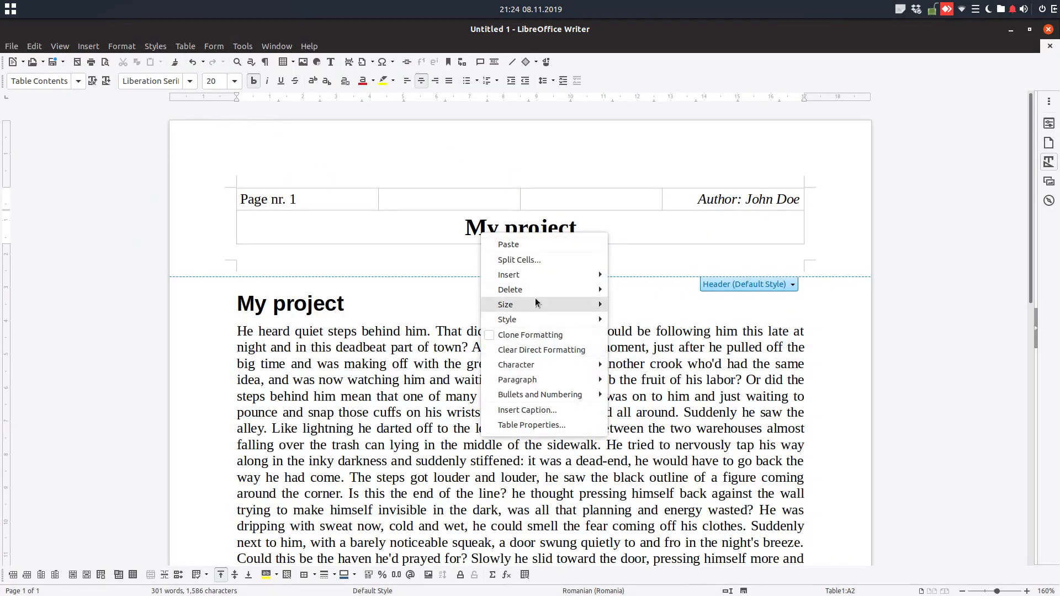
{"action": "mouse_move", "coordinate": [548, 421]}
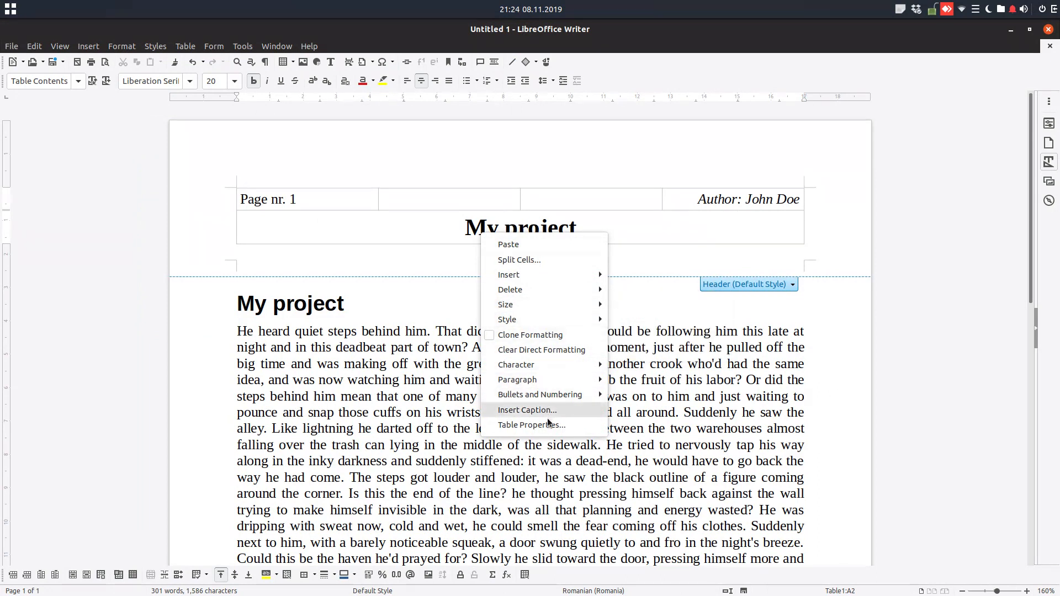
{"action": "left_click", "coordinate": [531, 425]}
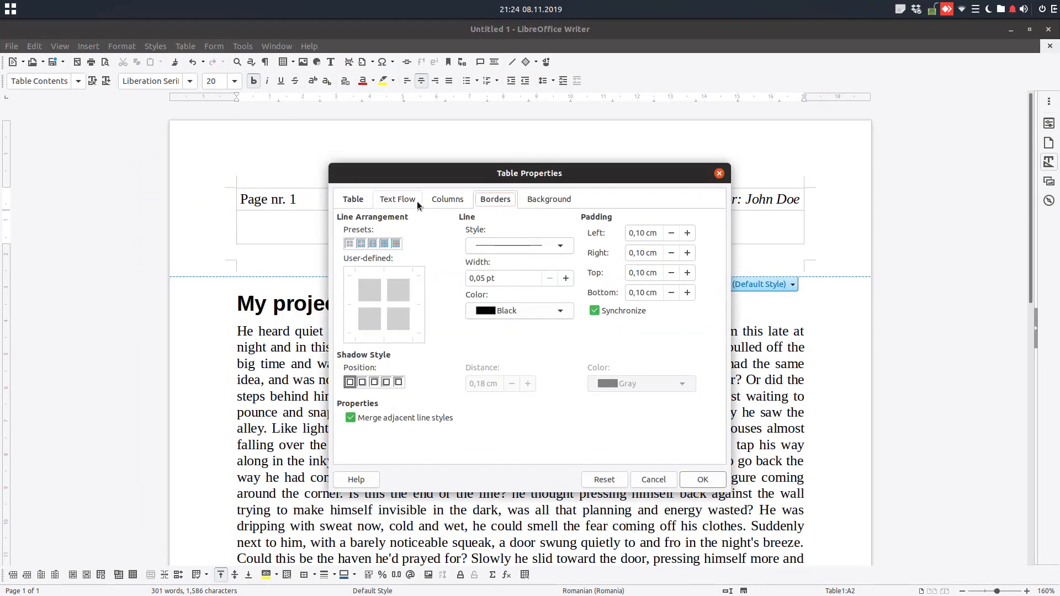
{"action": "left_click", "coordinate": [448, 199]}
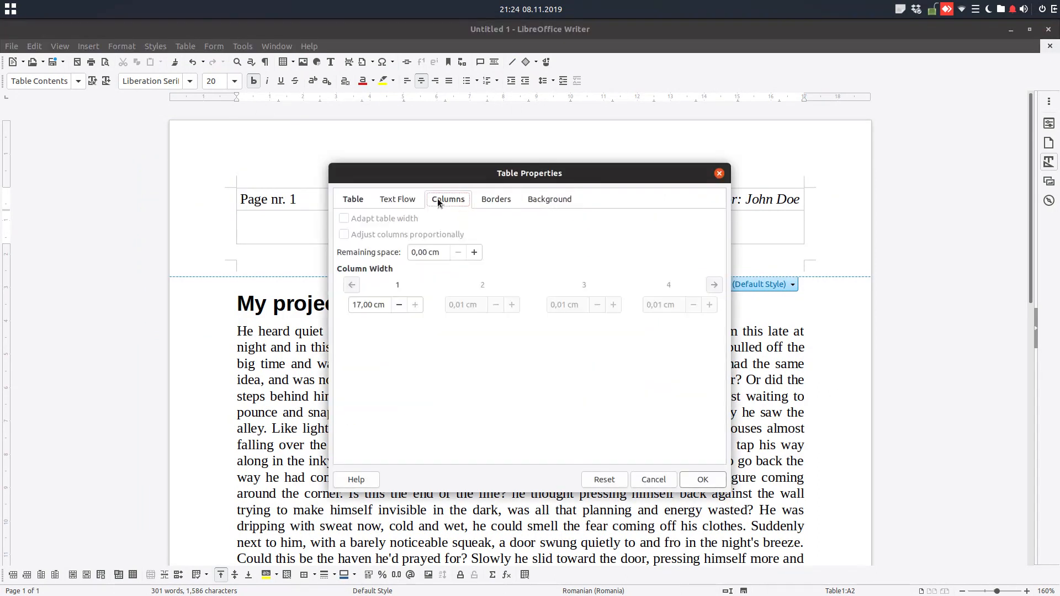
{"action": "left_click", "coordinate": [352, 199]}
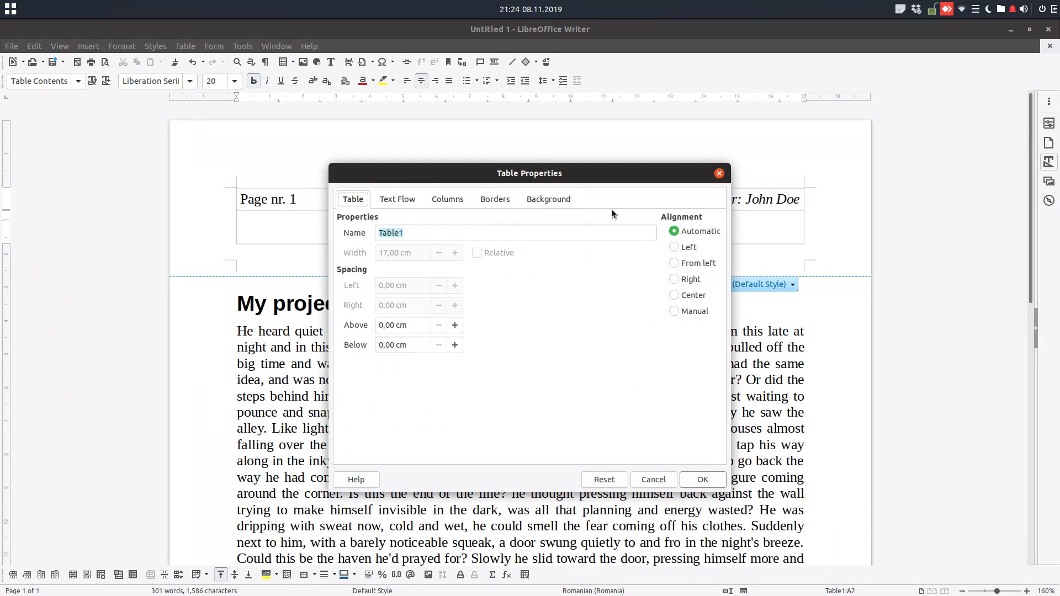
{"action": "left_click", "coordinate": [548, 199]}
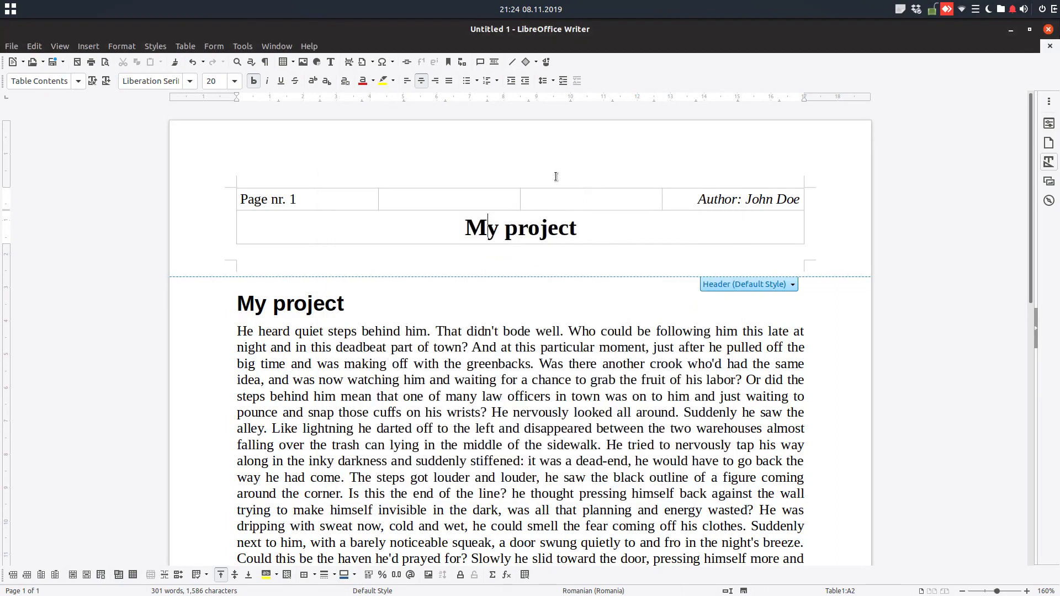
{"action": "right_click", "coordinate": [631, 230]}
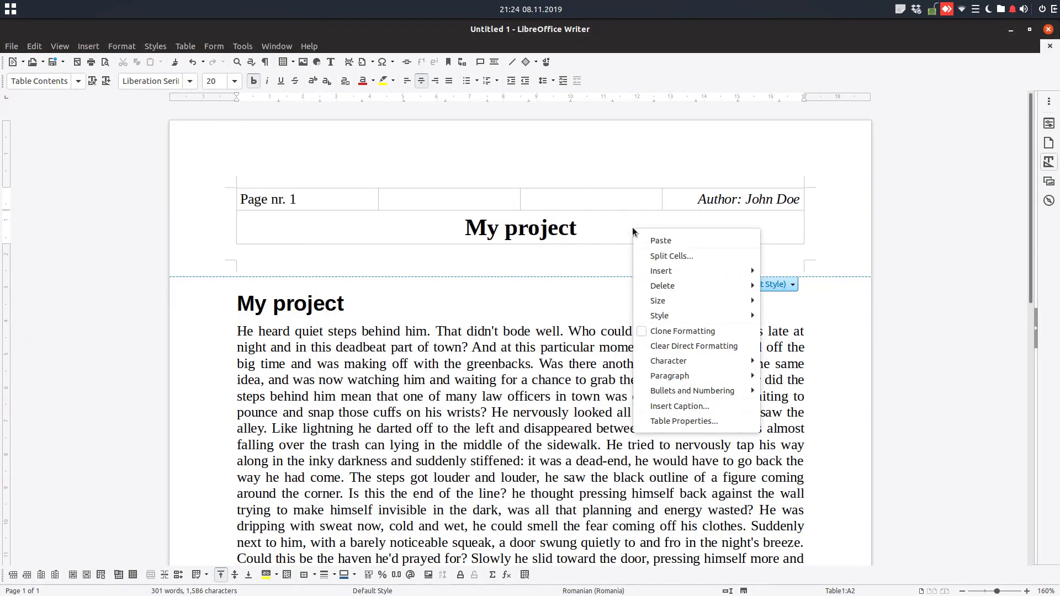
{"action": "mouse_move", "coordinate": [649, 363]}
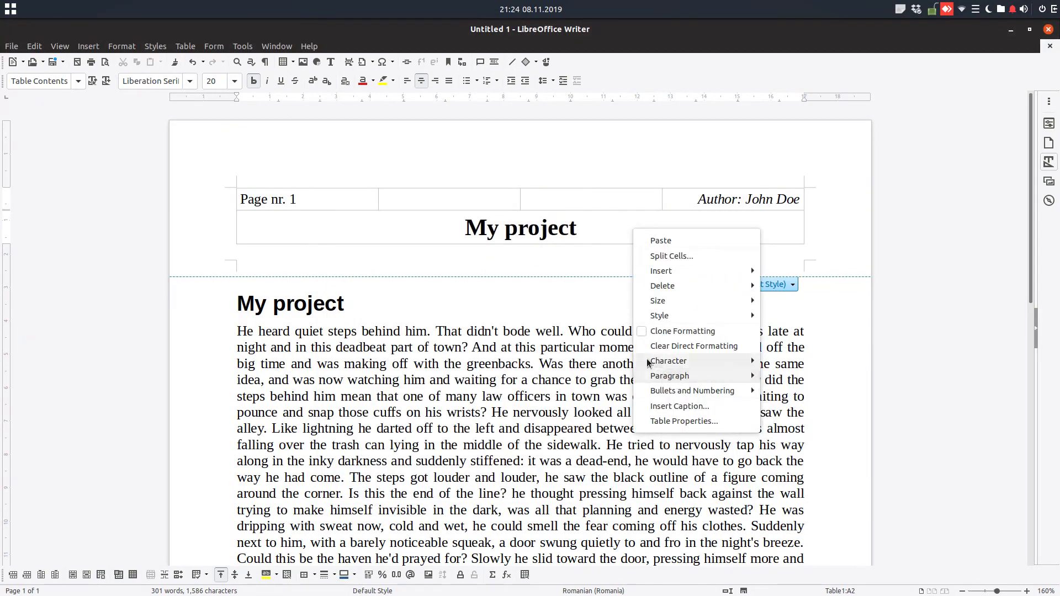
{"action": "left_click", "coordinate": [603, 228]}
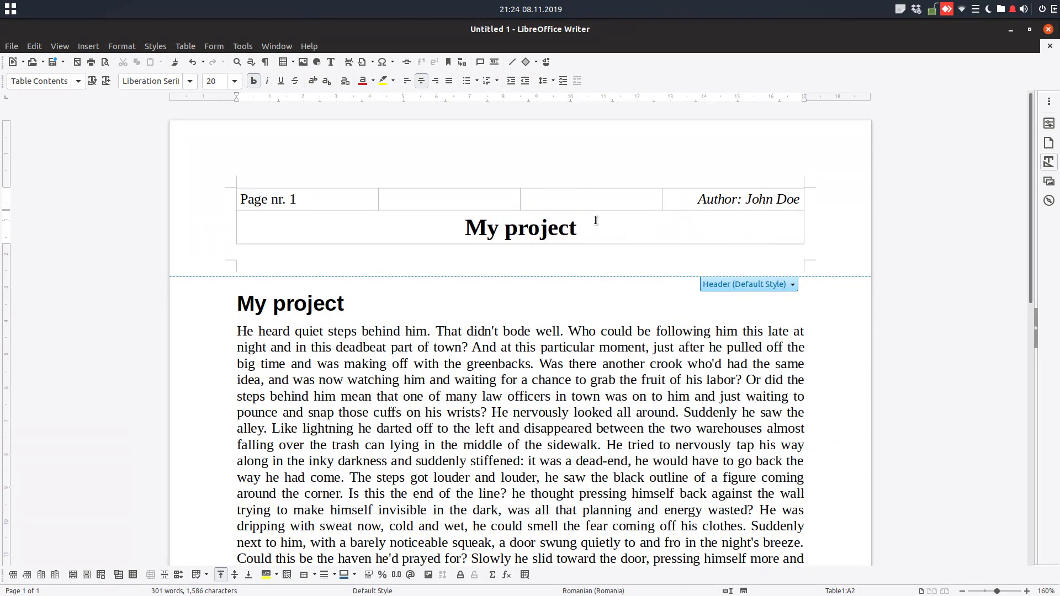
{"action": "left_click", "coordinate": [594, 227]}
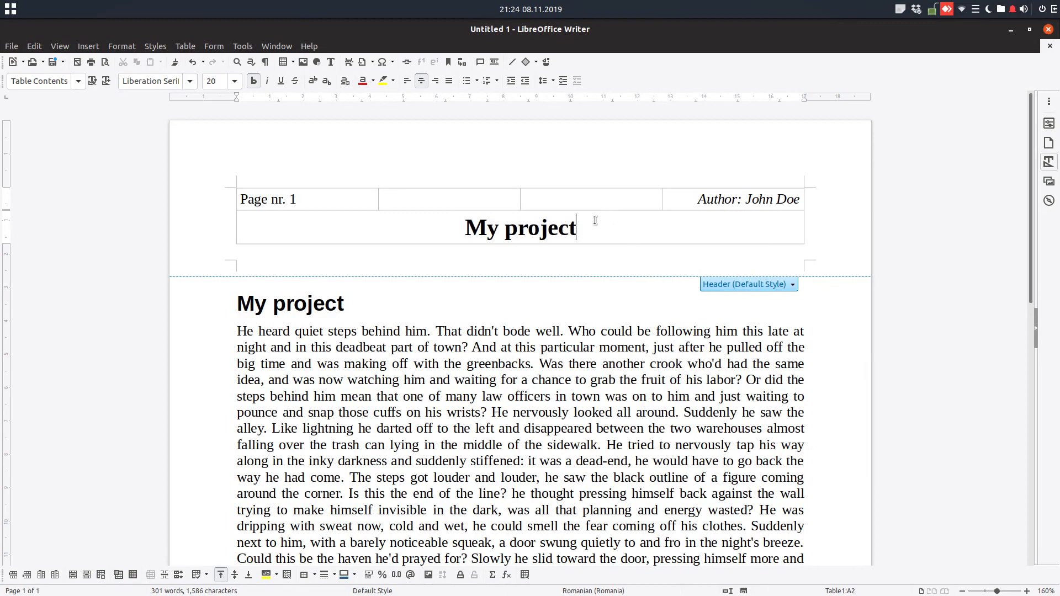
{"action": "scroll", "scroll_direction": "down", "scroll_amount": 3}
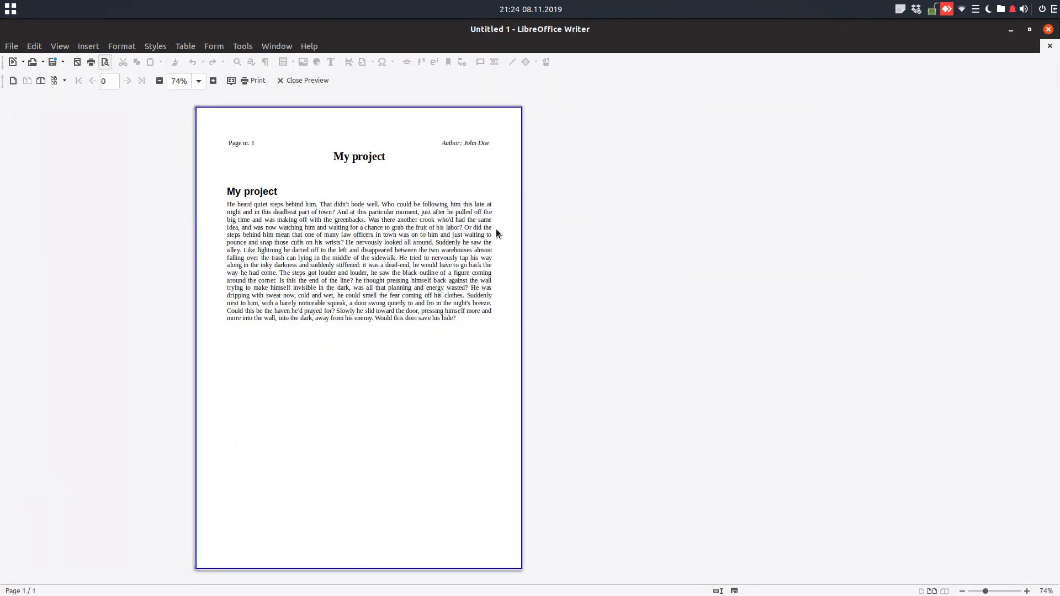
{"action": "left_click", "coordinate": [213, 80]}
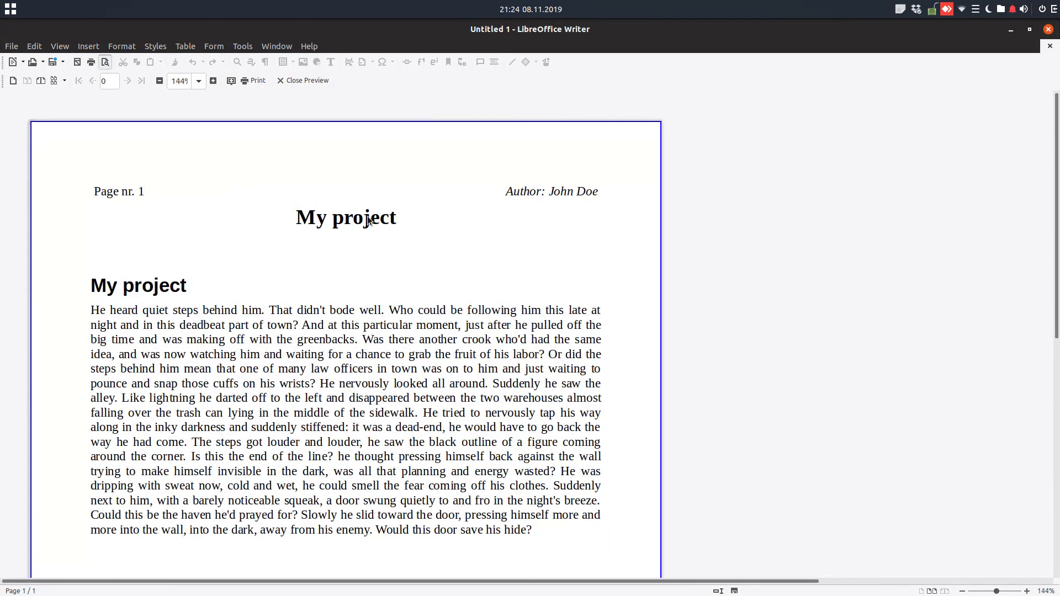
{"action": "mouse_move", "coordinate": [285, 251]}
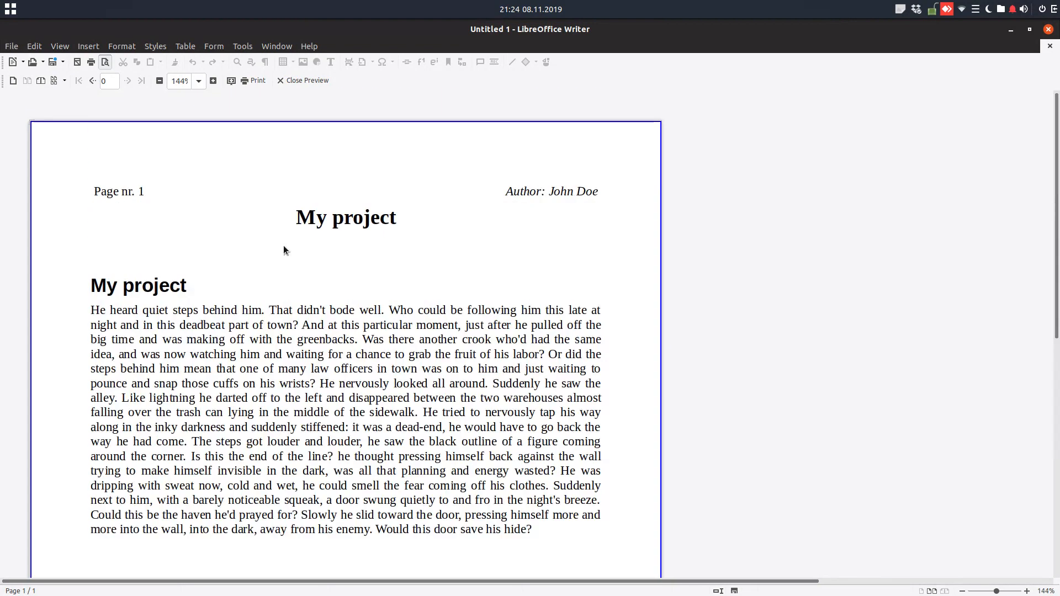
{"action": "left_click", "coordinate": [303, 80]}
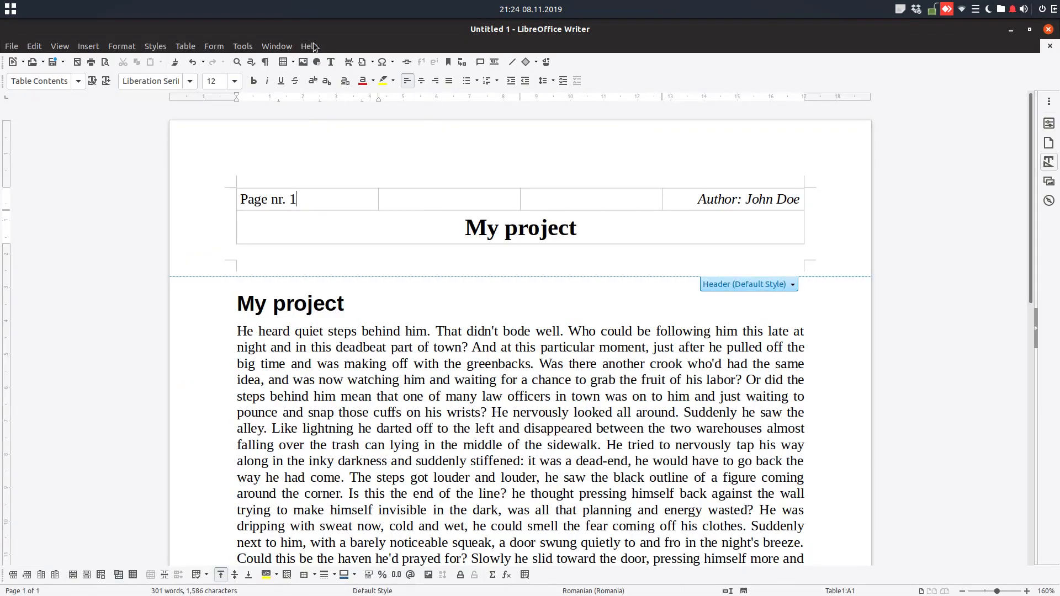